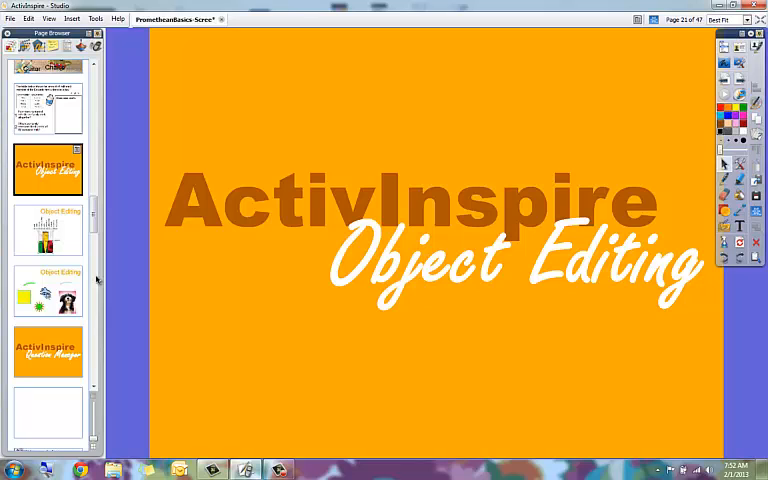
Step: Go to the page with the labelled diagram of an image's editing handles
left_click(47, 230)
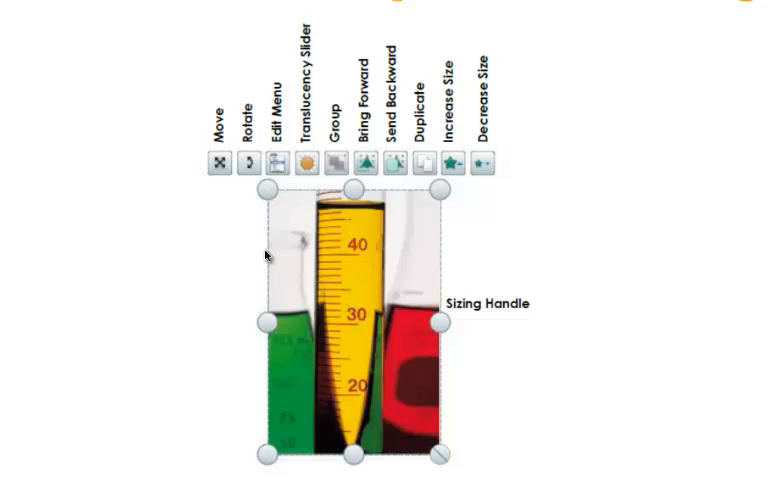
mouse_move(219, 187)
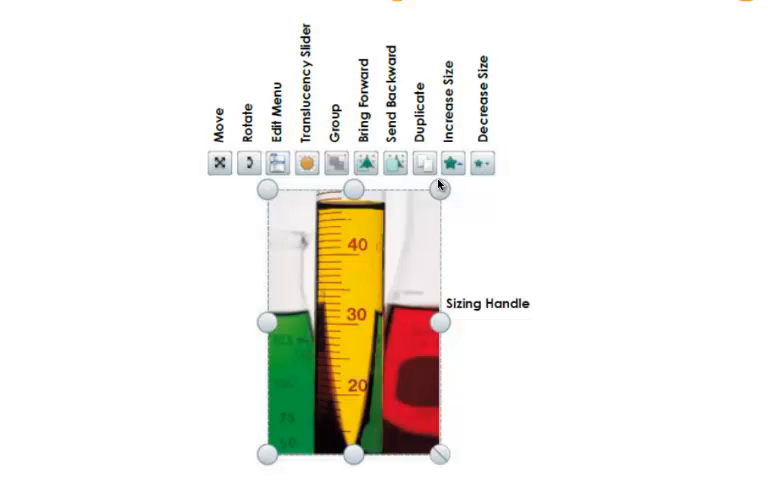
mouse_move(258, 312)
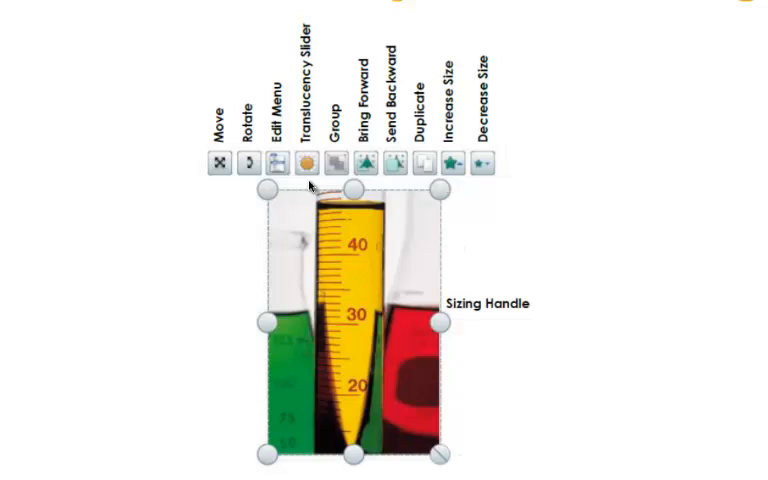
mouse_move(445, 460)
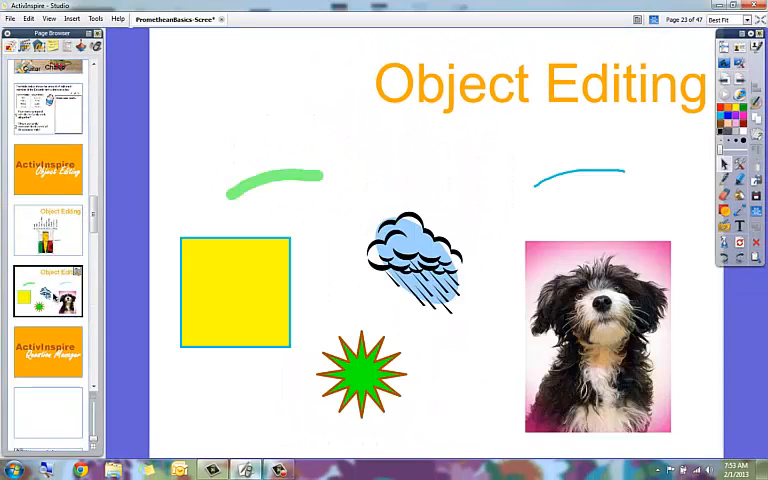
mouse_move(230, 207)
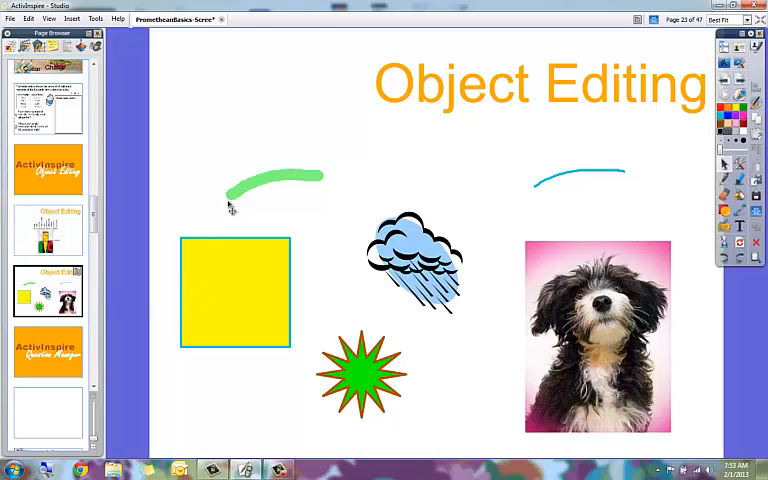
Step: Drag the yellow square around the page, ending in the top-left corner
left_click(235, 290)
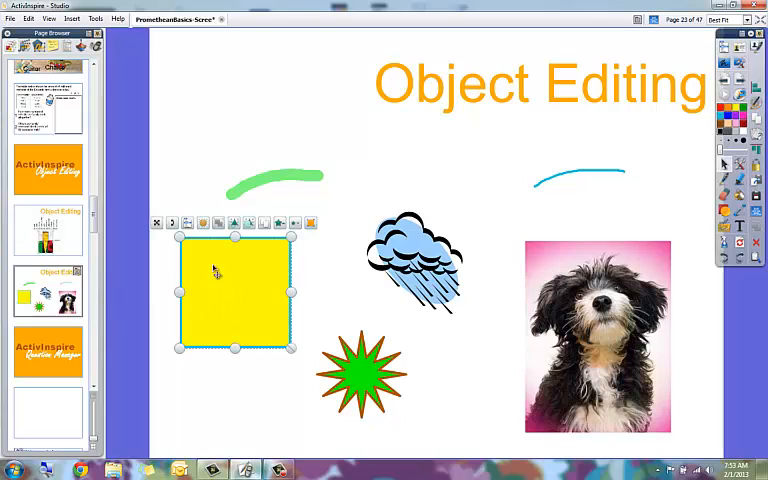
left_click_drag(235, 290, 260, 138)
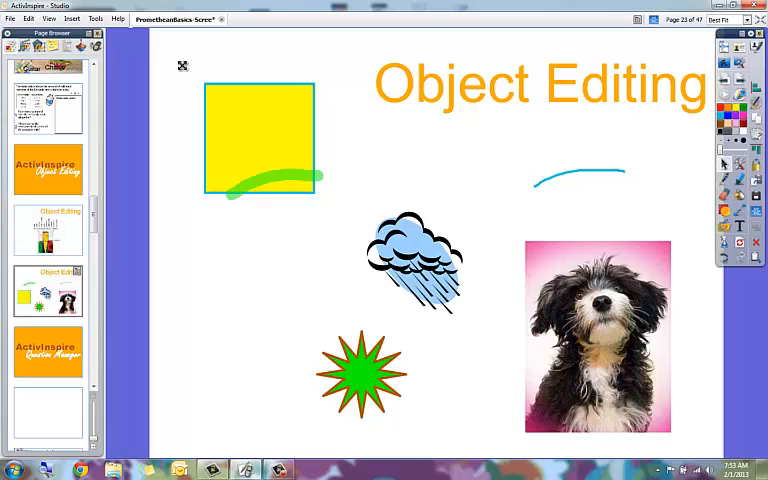
left_click_drag(260, 138, 505, 378)
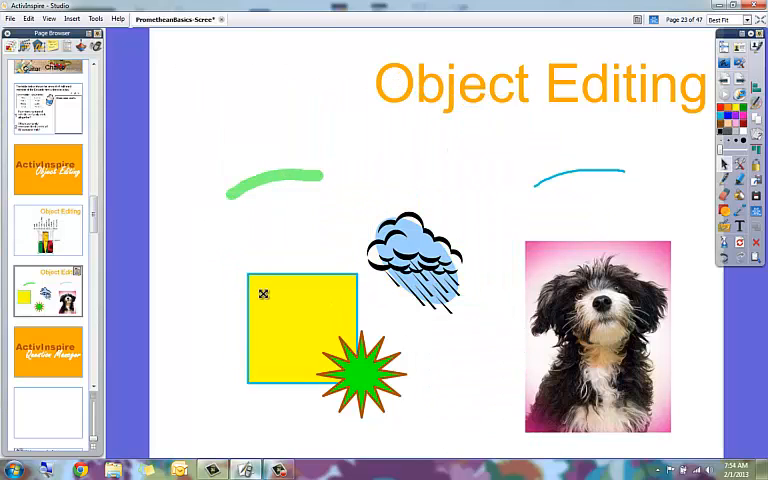
left_click_drag(300, 330, 465, 225)
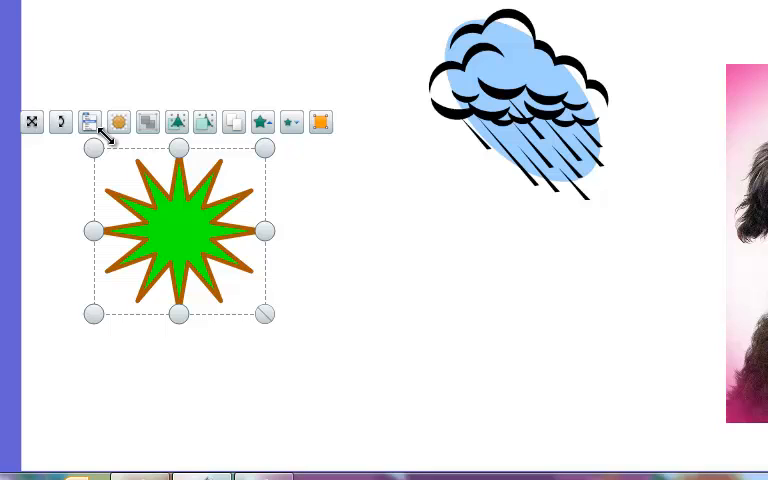
Step: Rotate the green star to a tilted angle with its Rotate handle
left_click(248, 95)
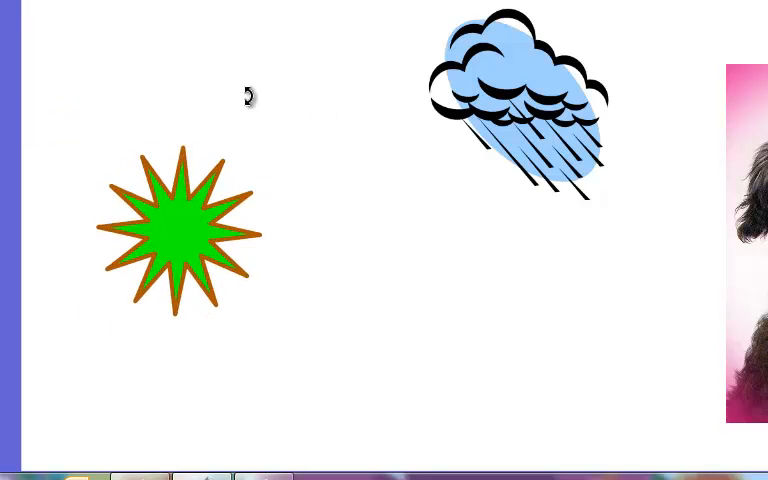
left_click(180, 230)
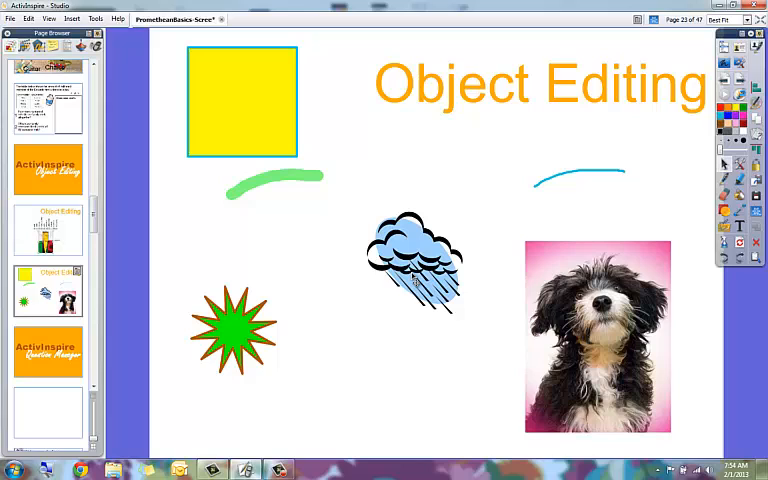
Step: Drag the rain cloud onto the yellow square and send the square behind it
left_click(414, 262)
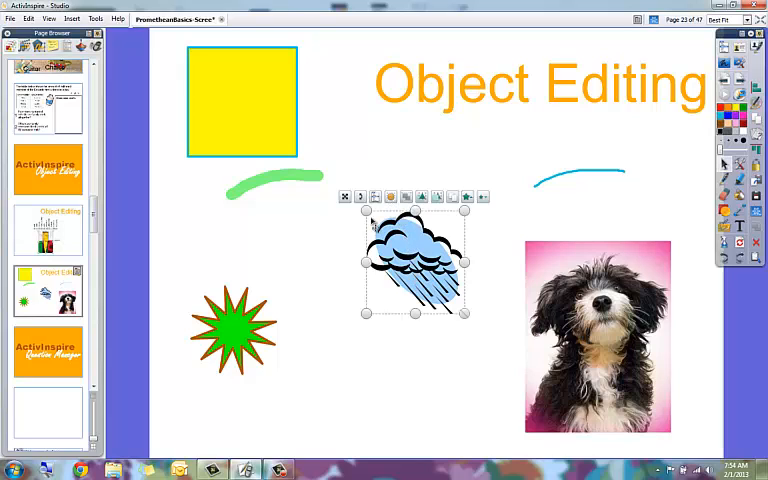
left_click_drag(415, 260, 240, 105)
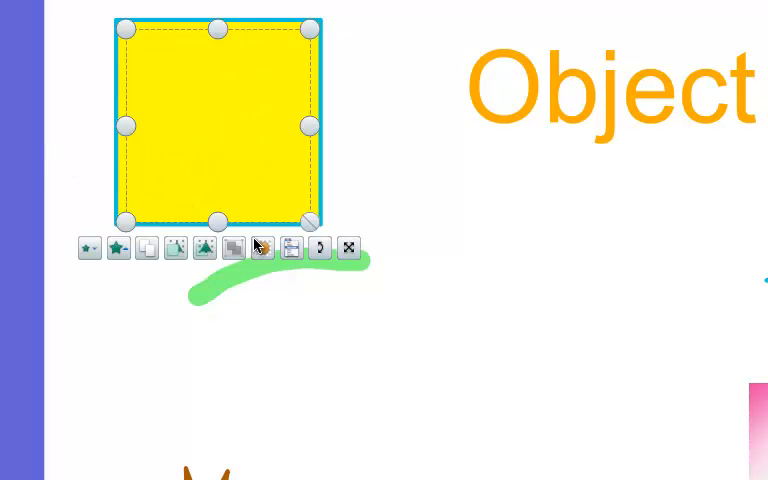
left_click(262, 248)
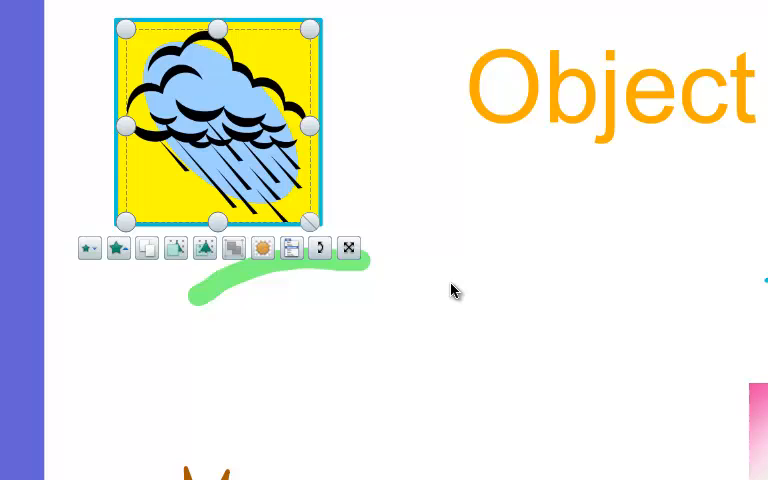
mouse_move(204, 248)
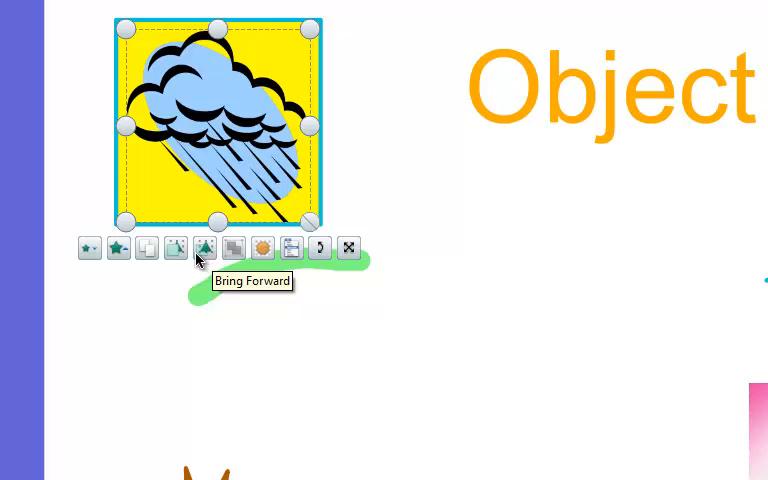
mouse_move(205, 250)
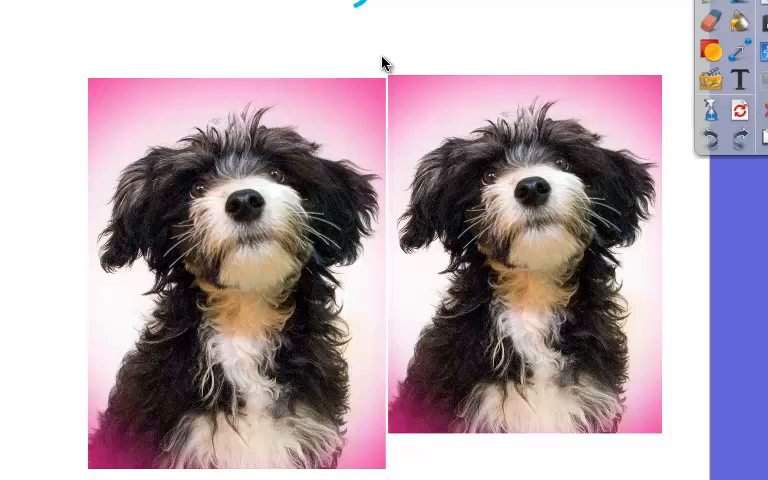
Step: Deselect the two puppy photos and select the green highlighter stroke
left_click(237, 274)
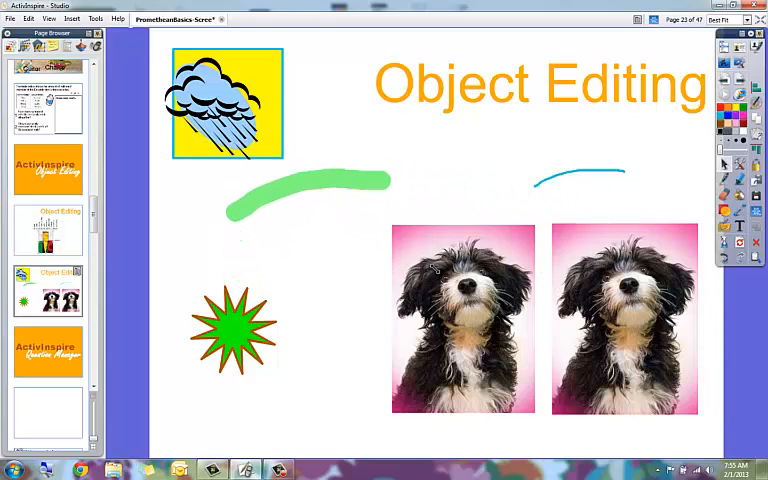
left_click(308, 185)
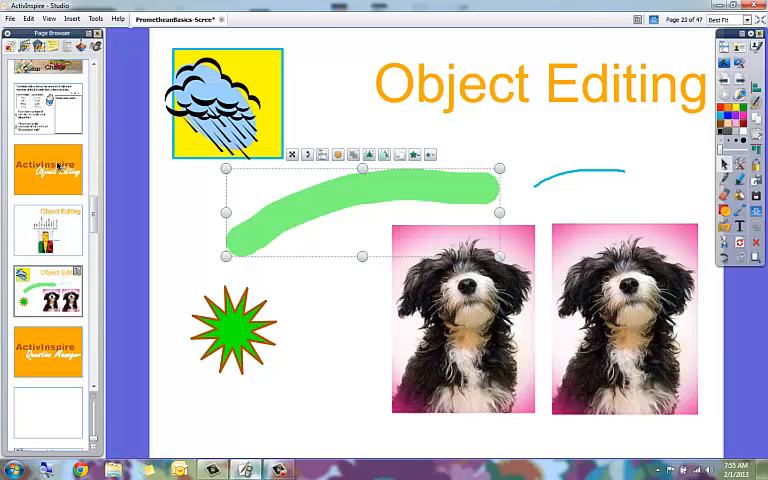